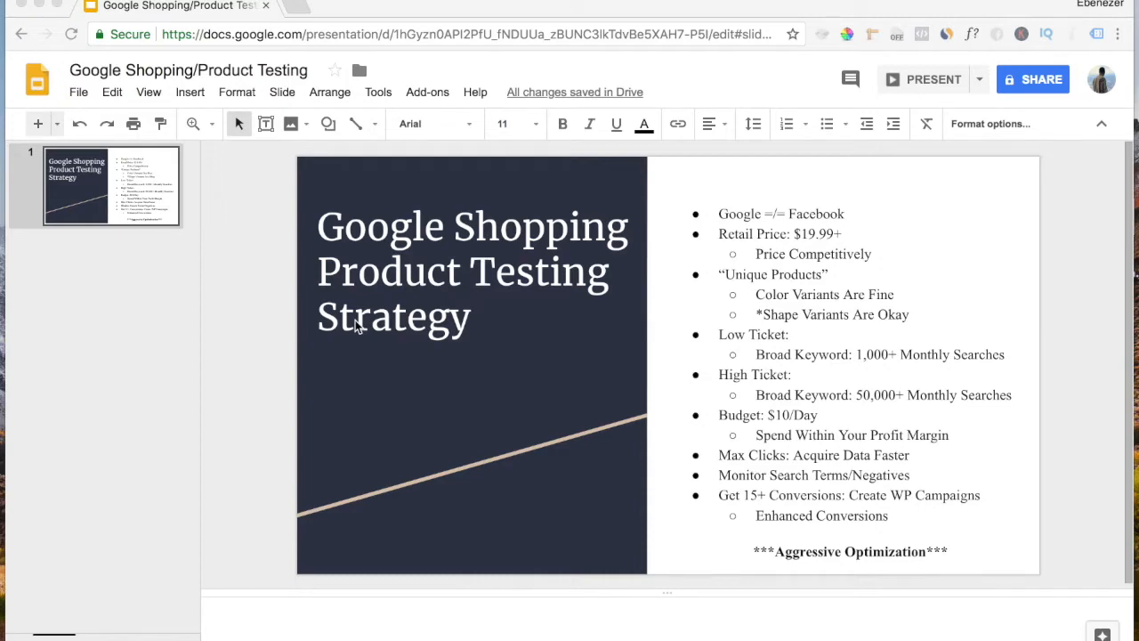
- Show the Shopping results for the 'bracelets' search
click(922, 78)
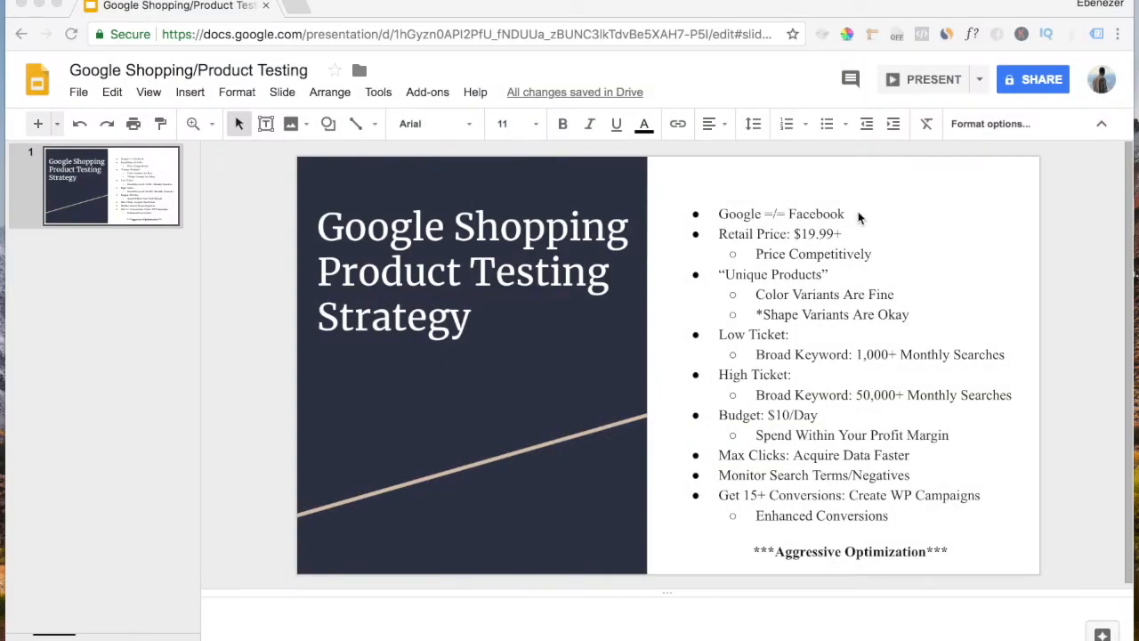
mouse_move(815, 217)
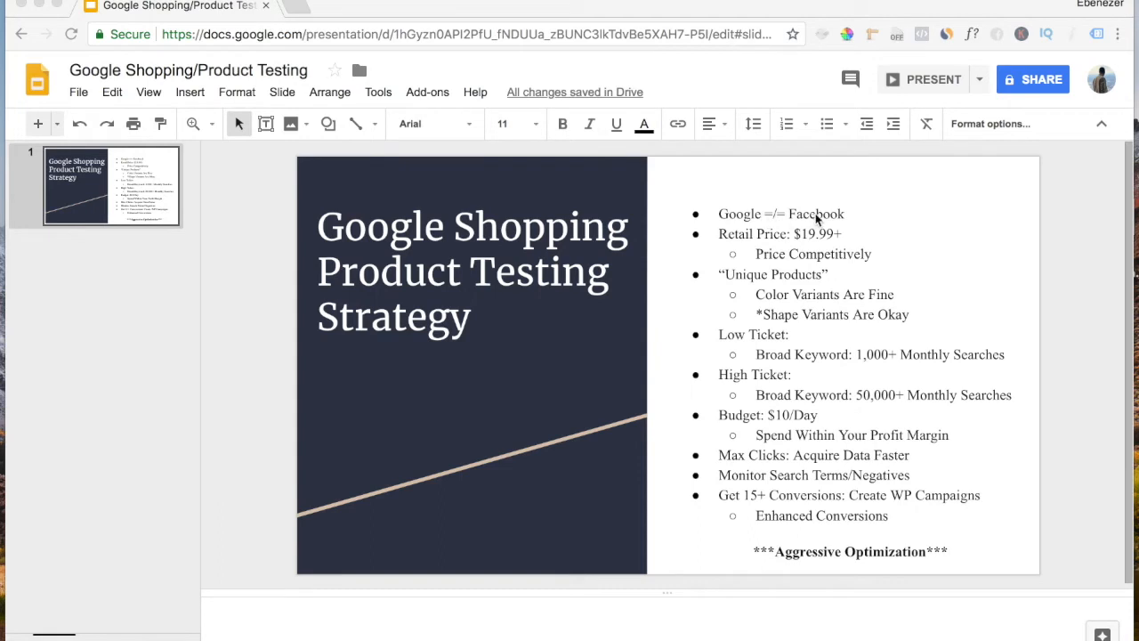
mouse_move(818, 221)
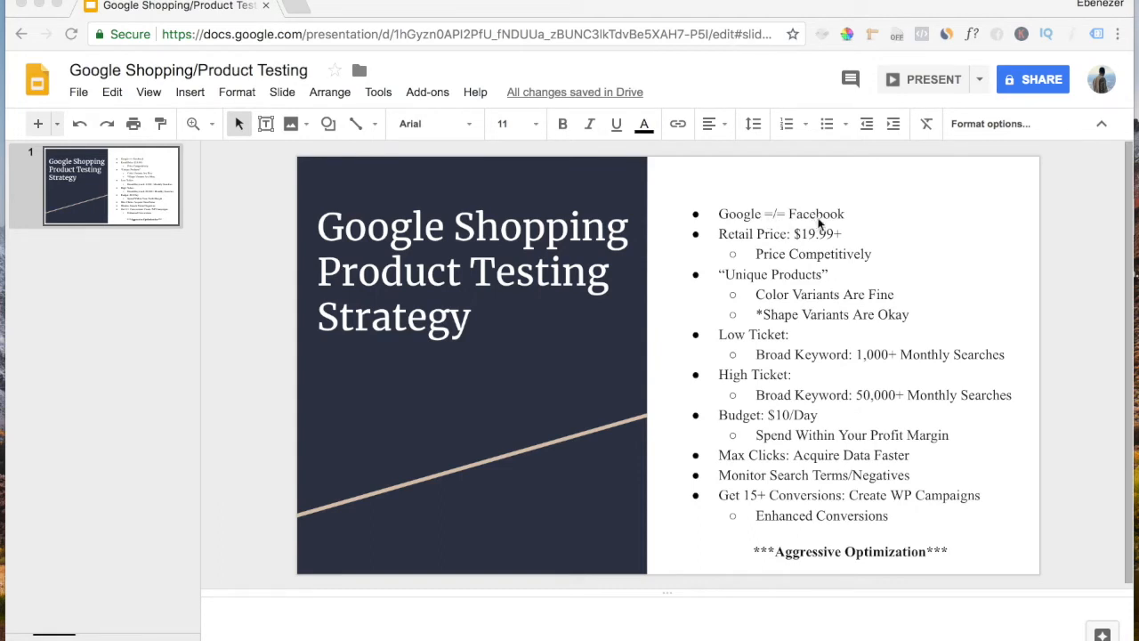
mouse_move(847, 224)
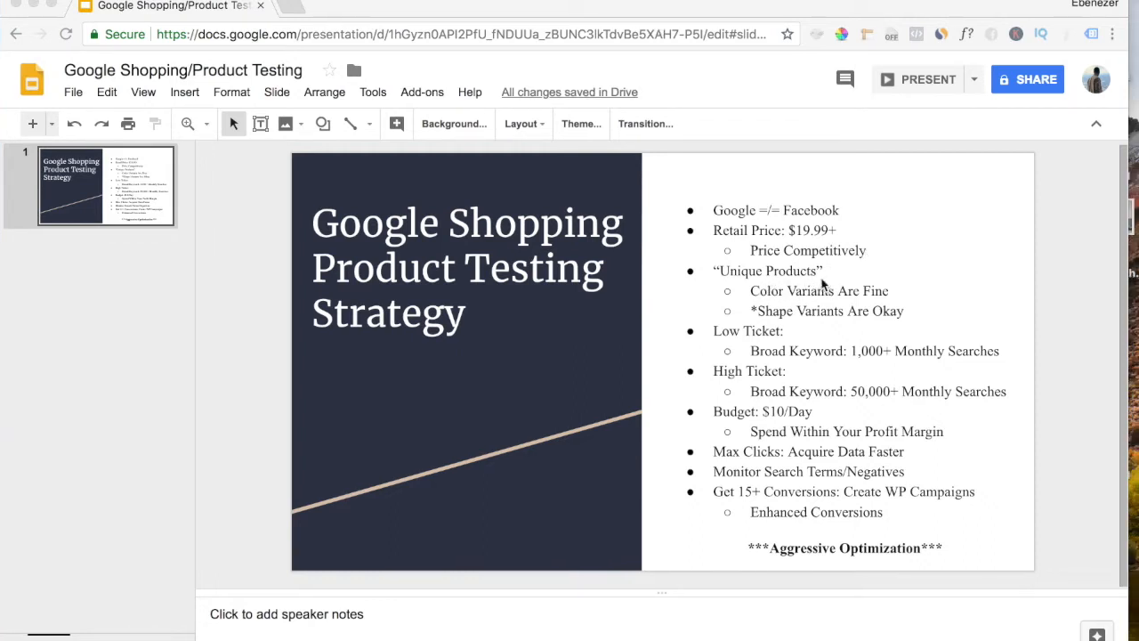
mouse_move(783, 283)
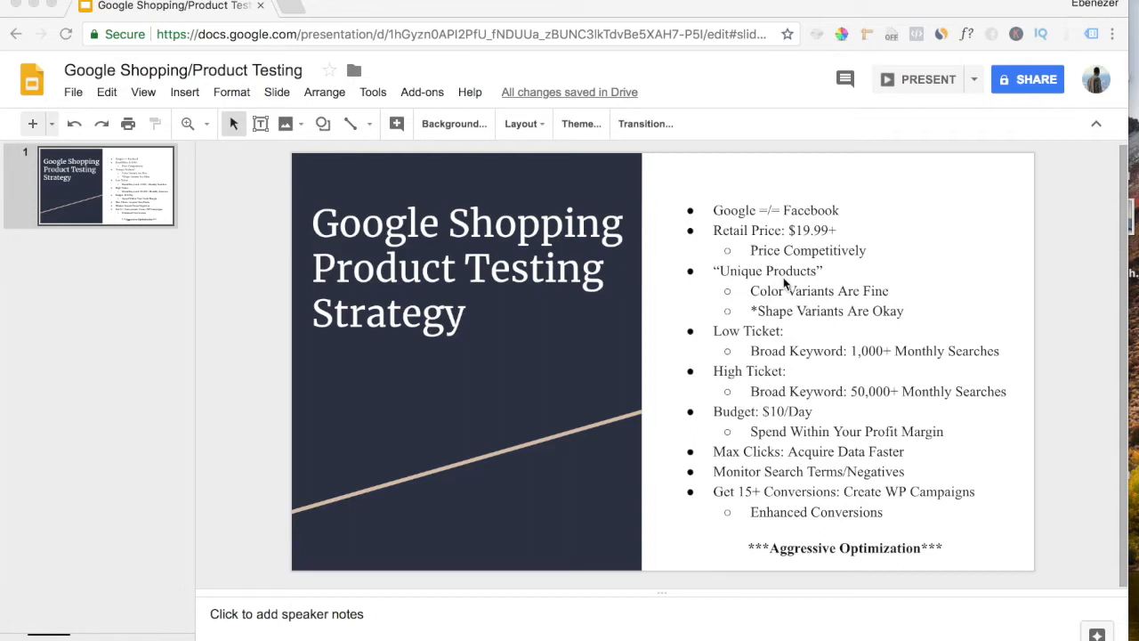
mouse_move(769, 286)
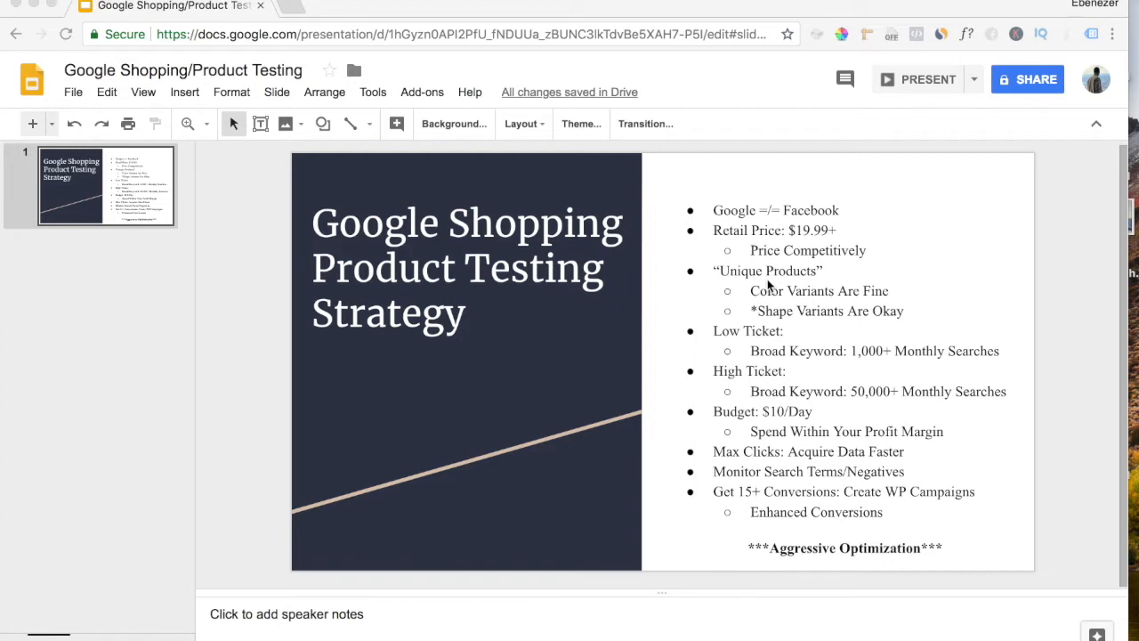
mouse_move(555, 143)
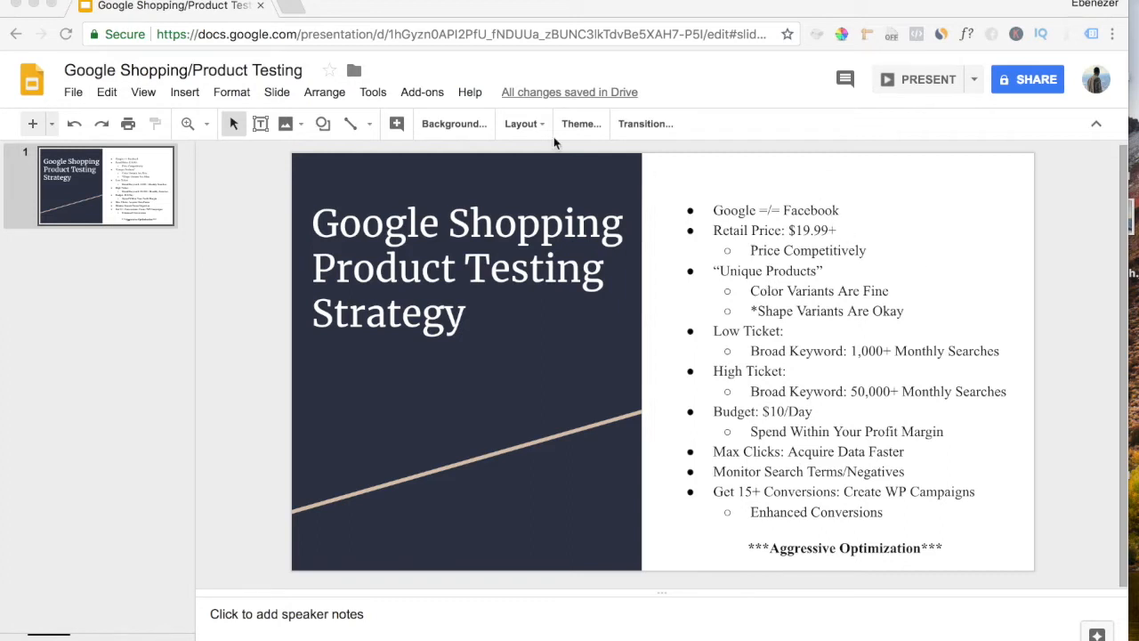
click(364, 7)
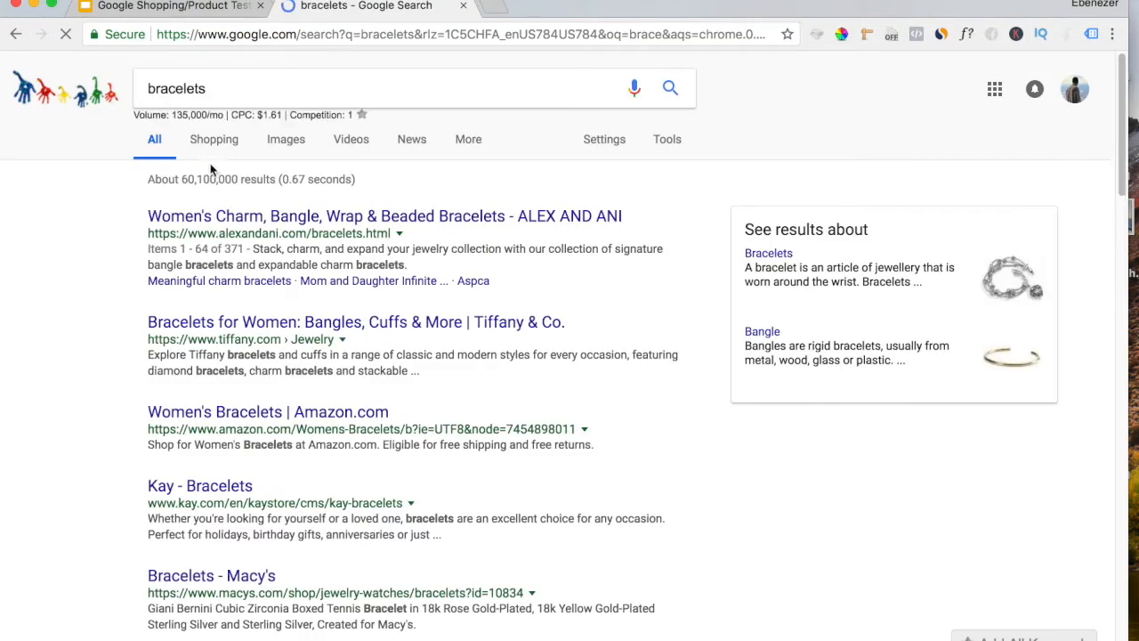
click(214, 139)
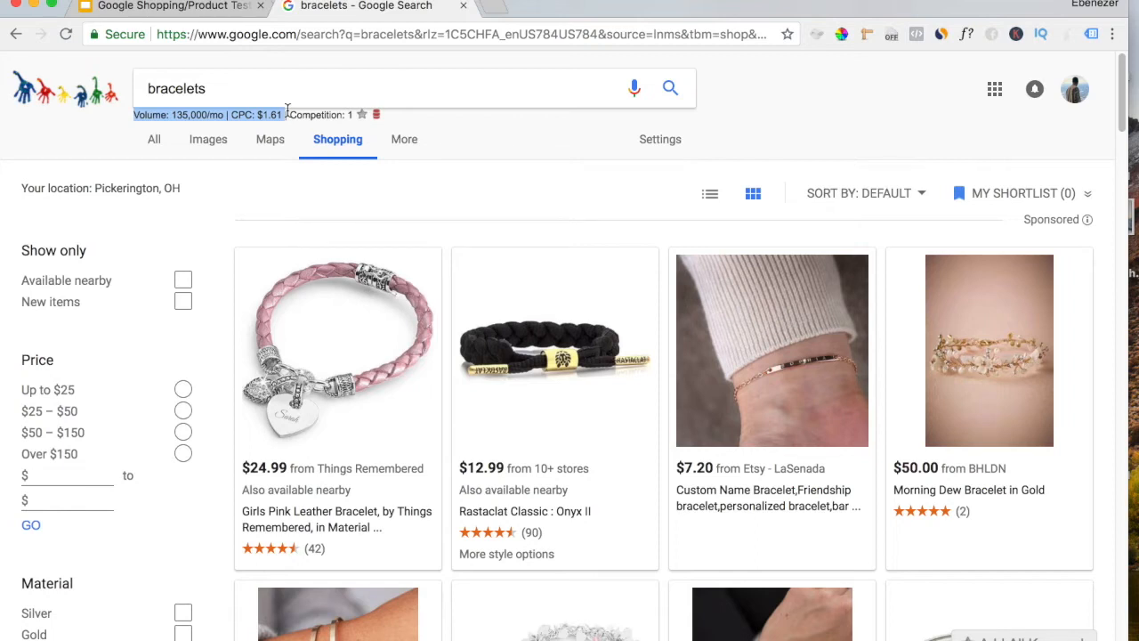
mouse_move(146, 96)
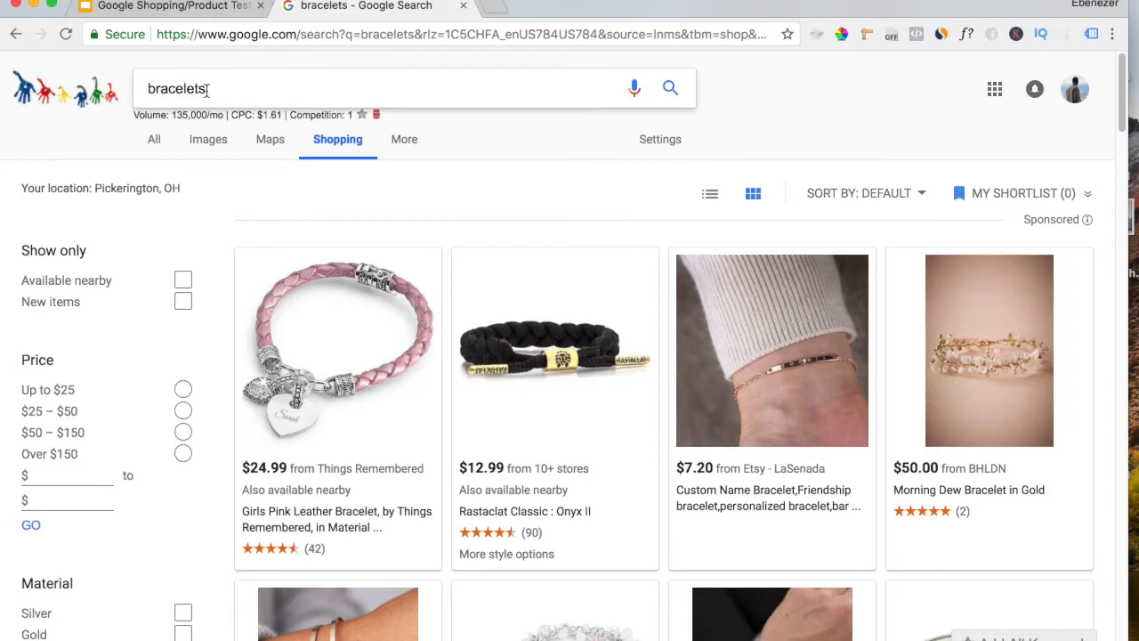
- Scroll through the bracelet shopping listings toward the Girls Pink Leather Bracelet
scroll(down, 3)
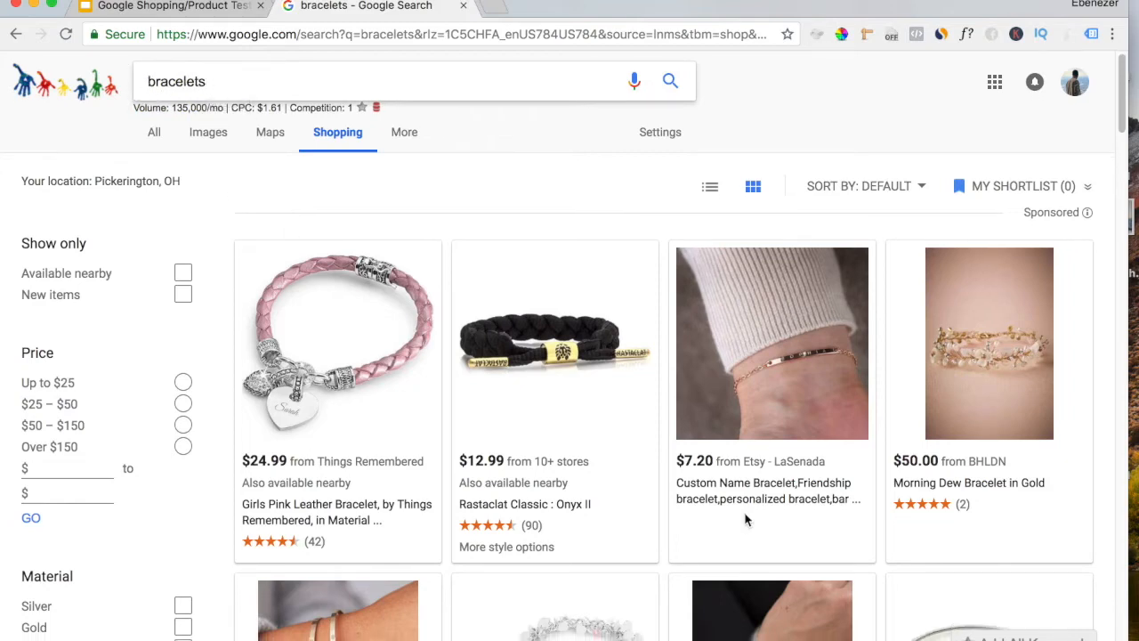
scroll(down, 3)
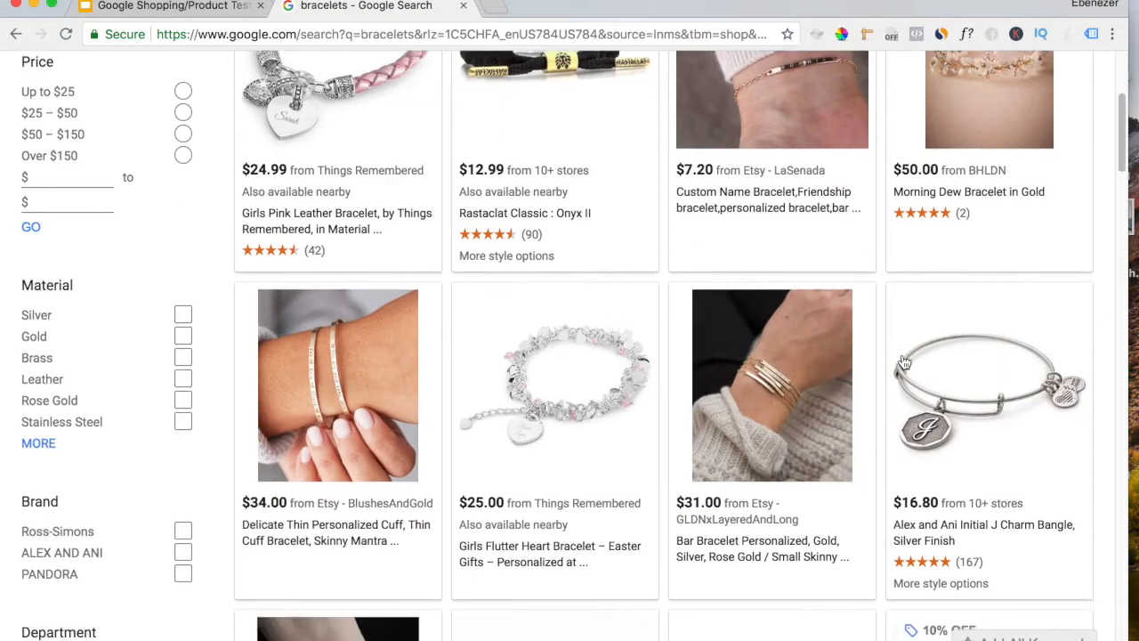
scroll(down, 3)
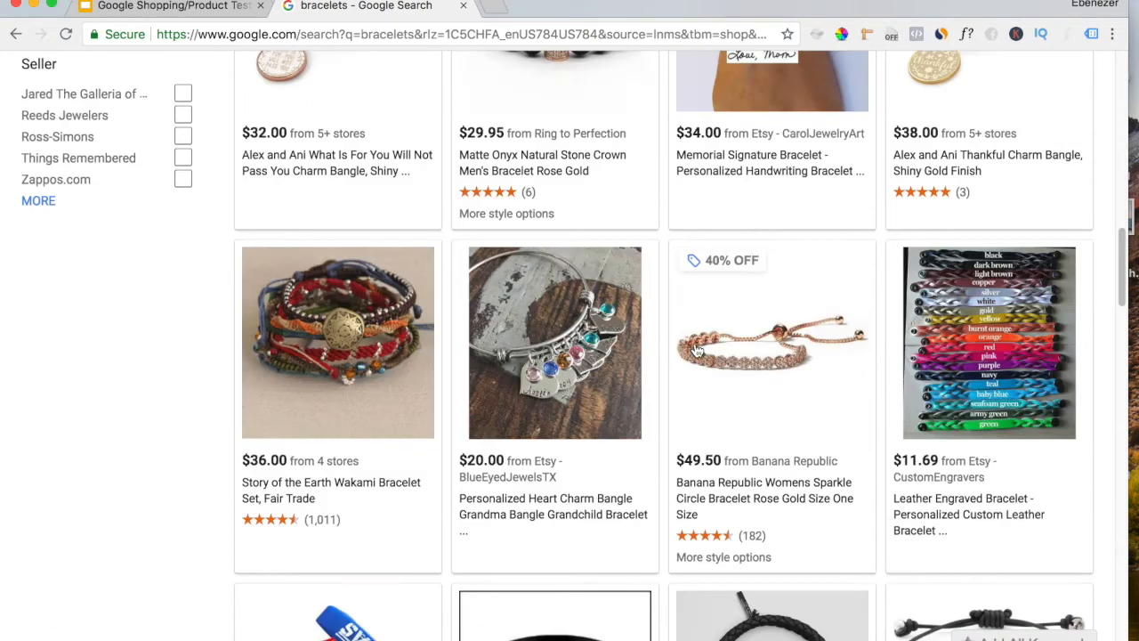
scroll(down, 3)
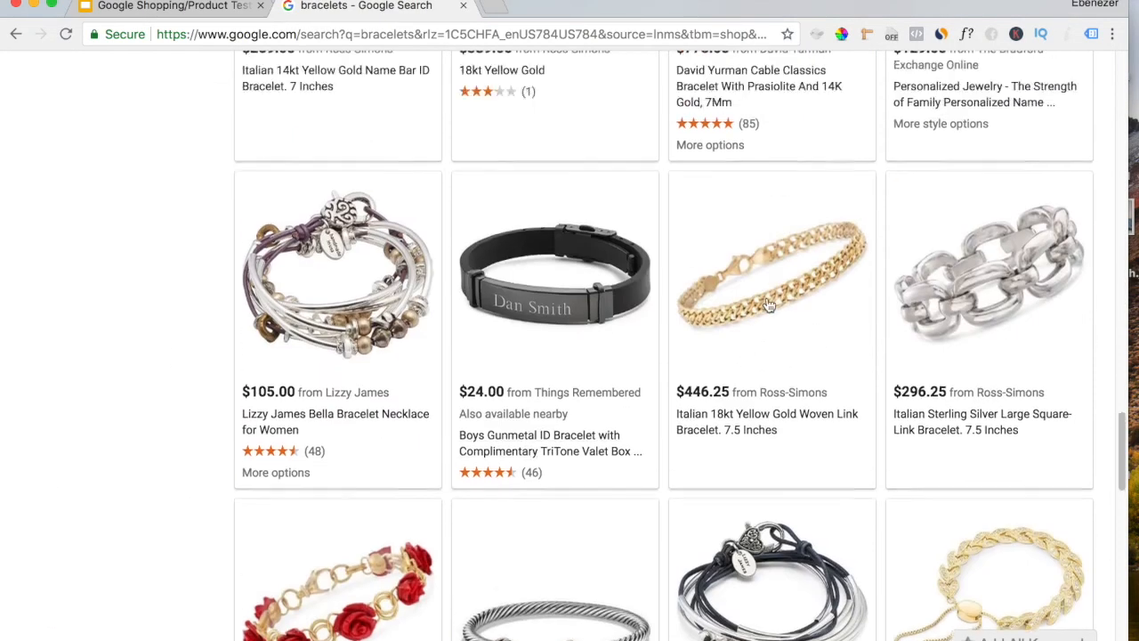
scroll(up, 3)
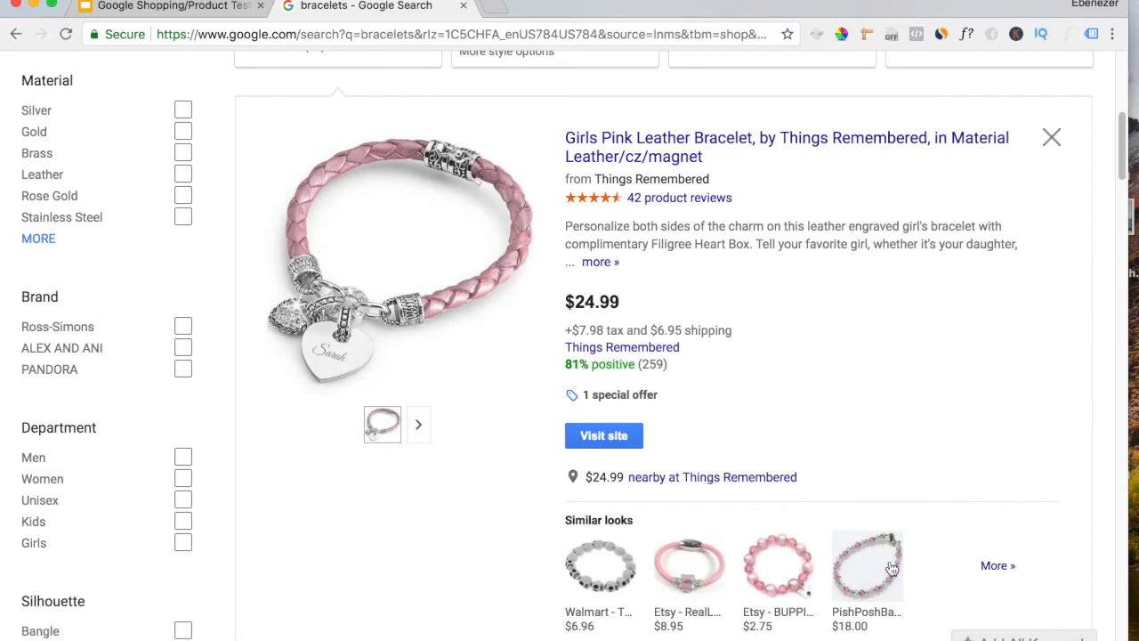
mouse_move(866, 566)
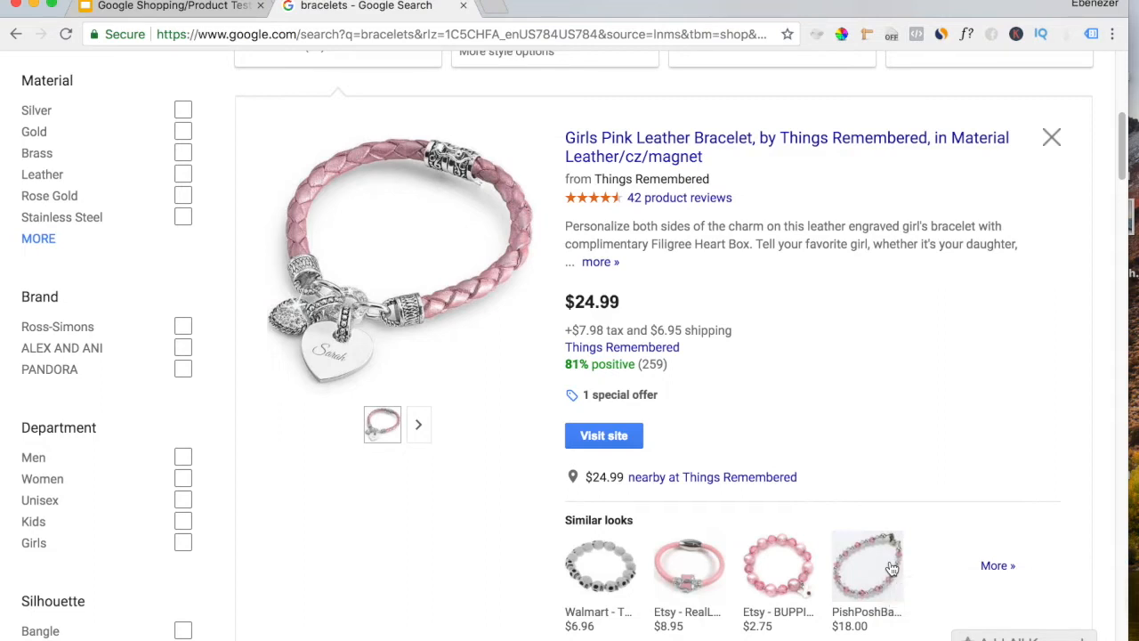
click(1050, 137)
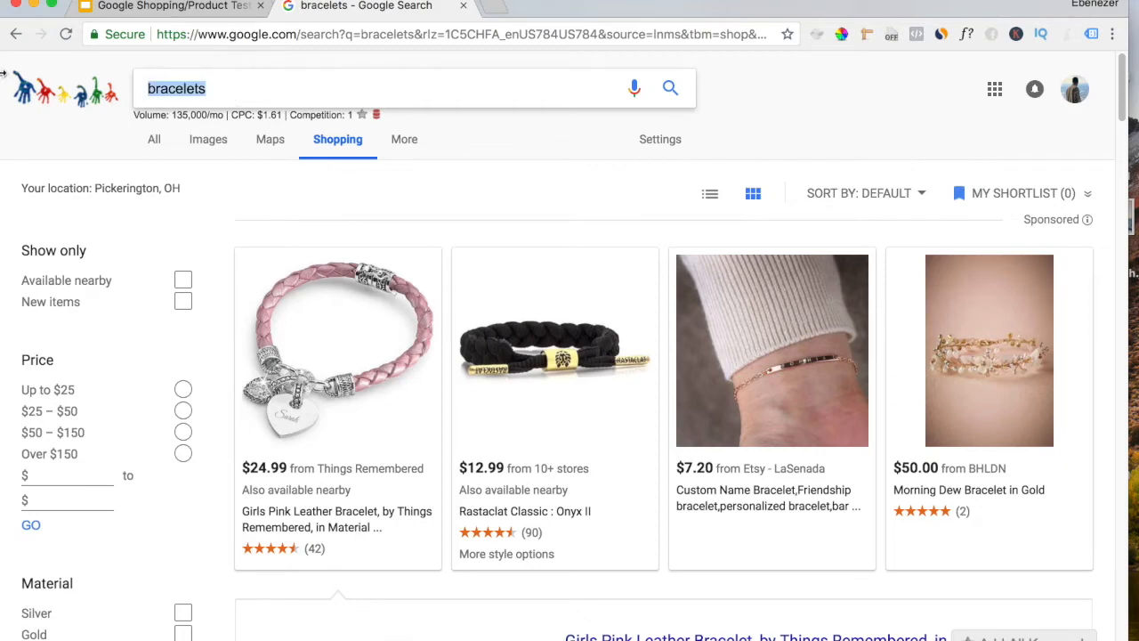
text(distance br)
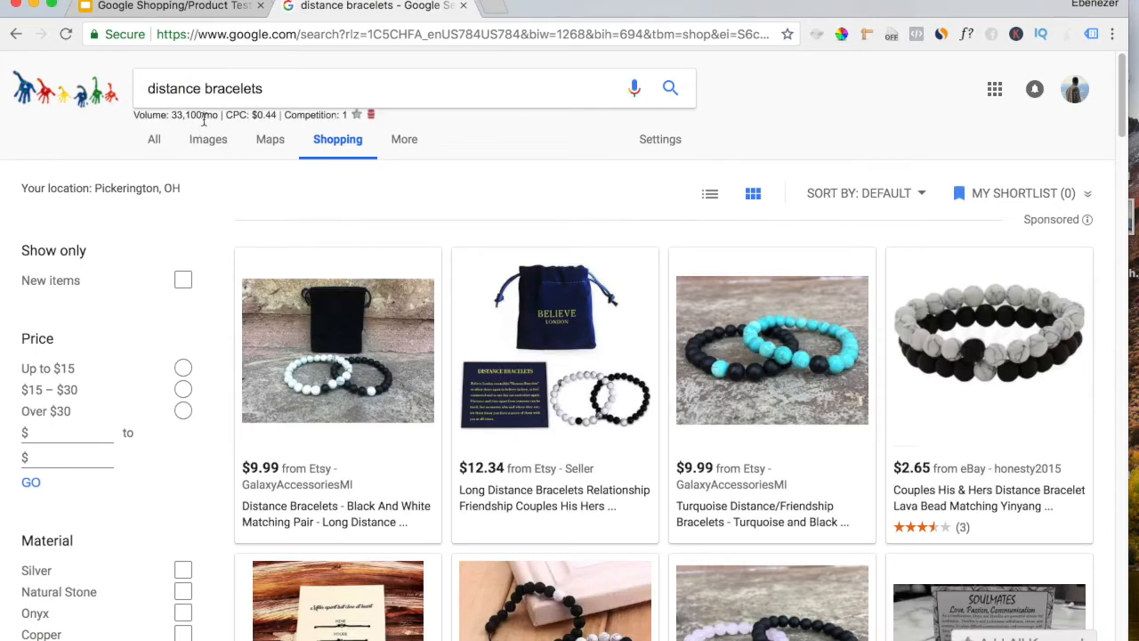
scroll(down, 3)
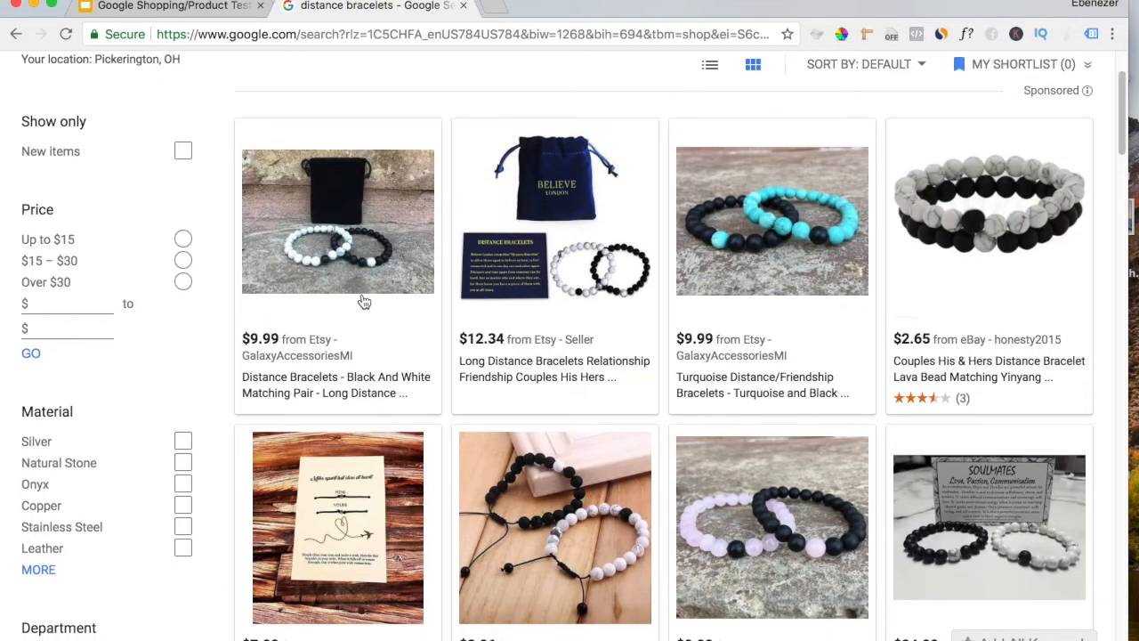
scroll(down, 3)
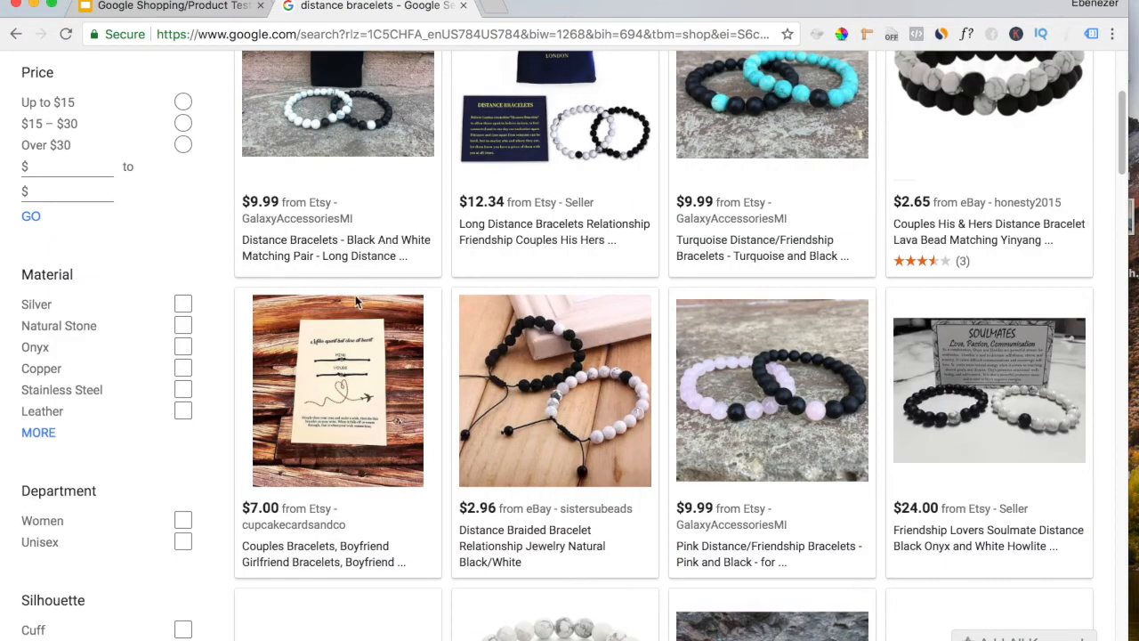
scroll(up, 3)
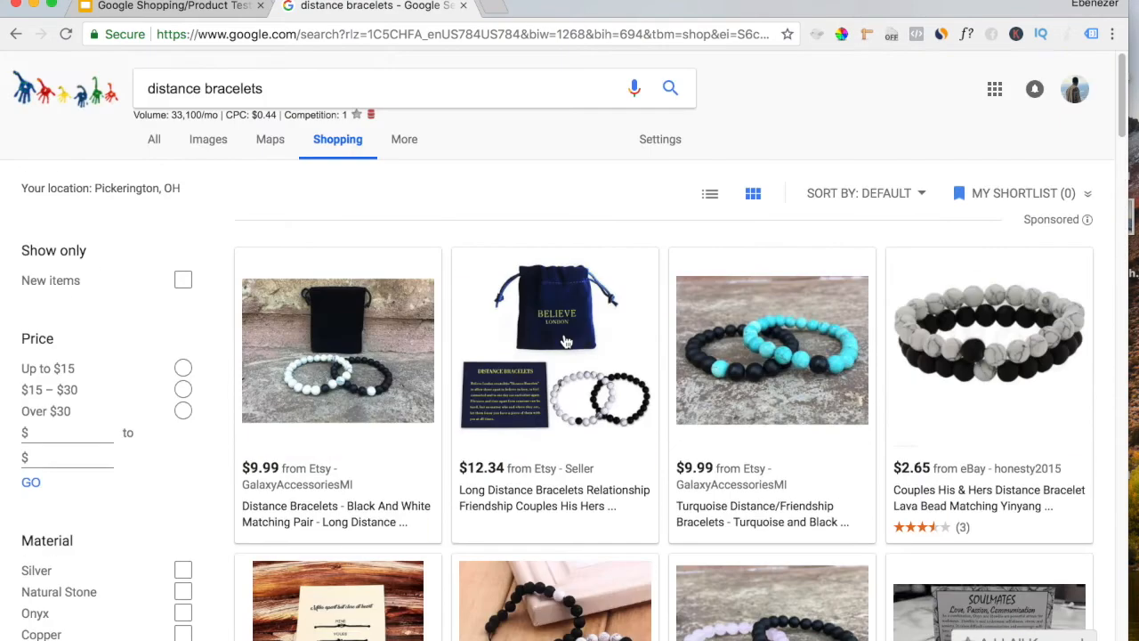
mouse_move(683, 352)
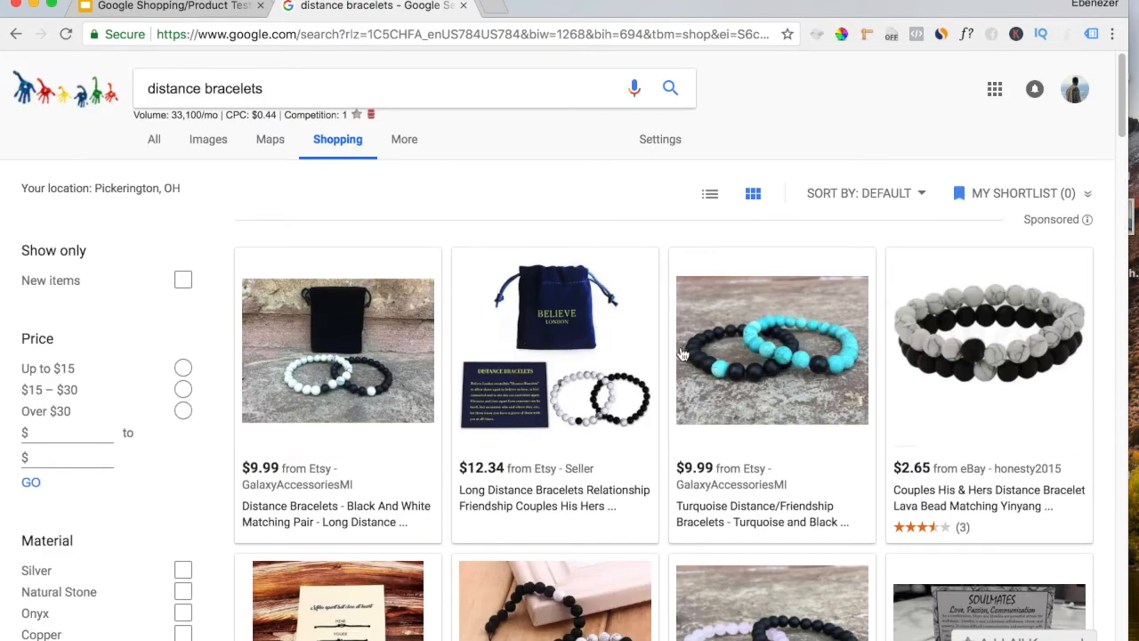
mouse_move(662, 360)
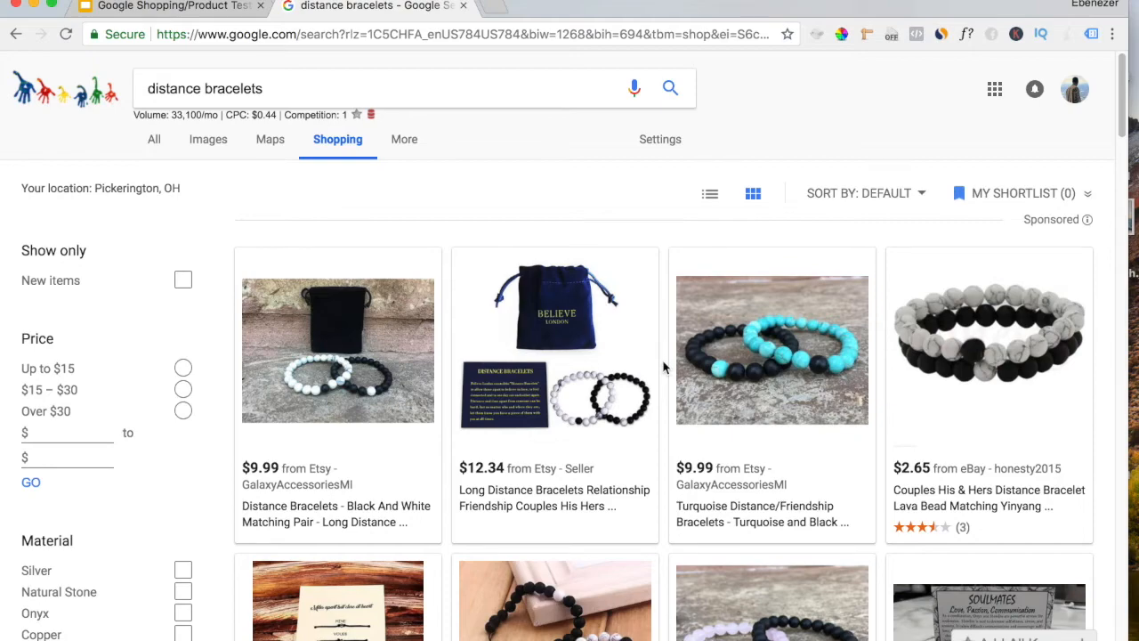
scroll(down, 3)
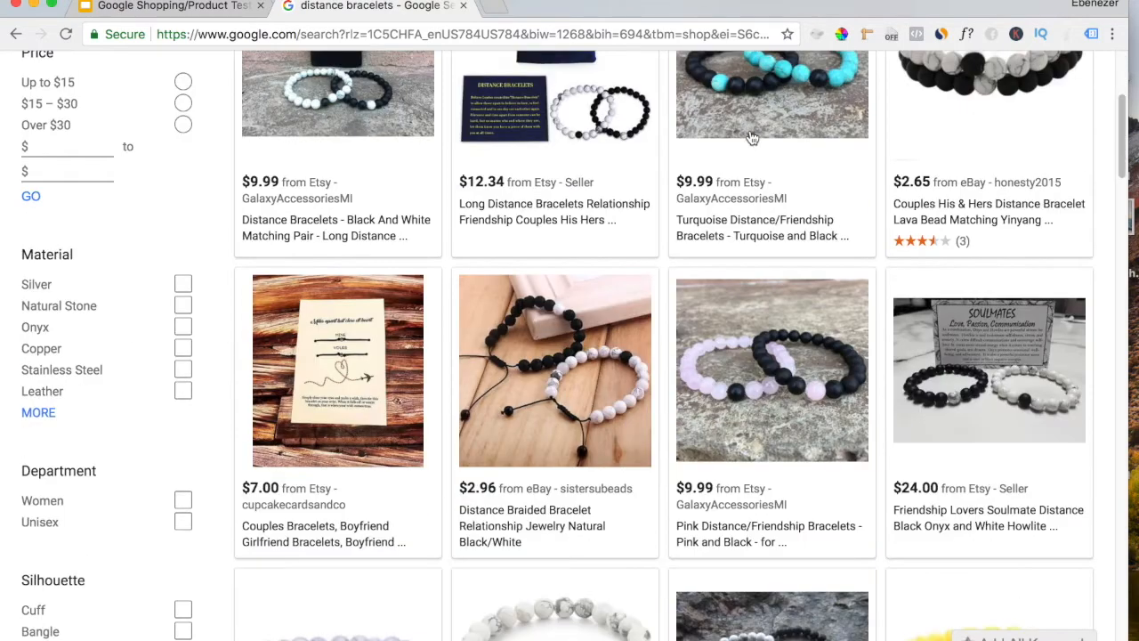
mouse_move(833, 353)
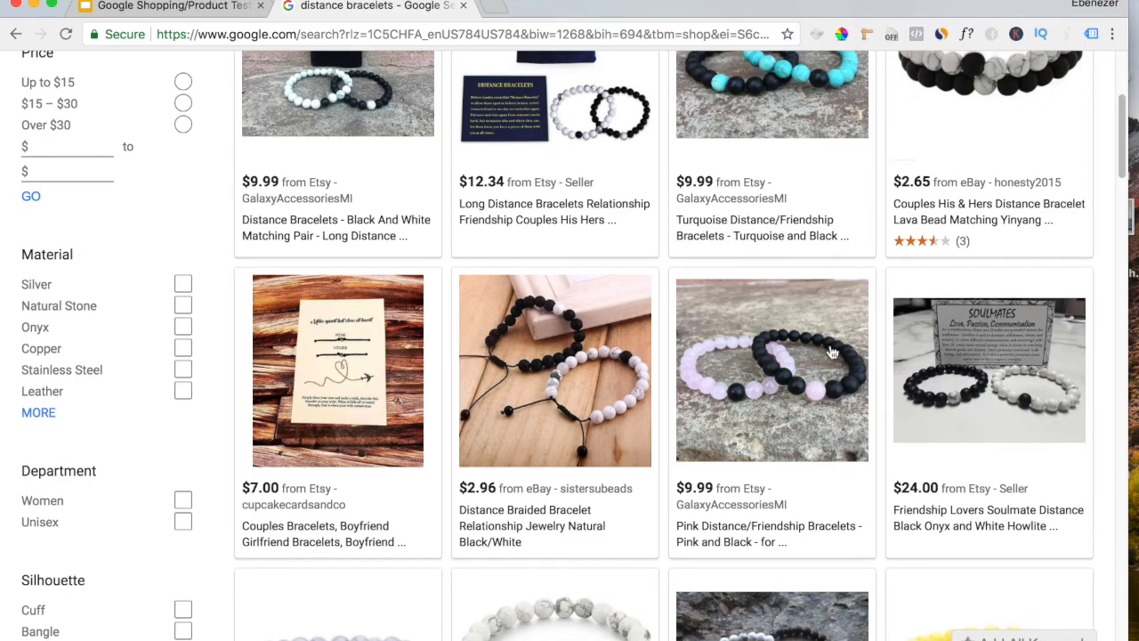
scroll(up, 3)
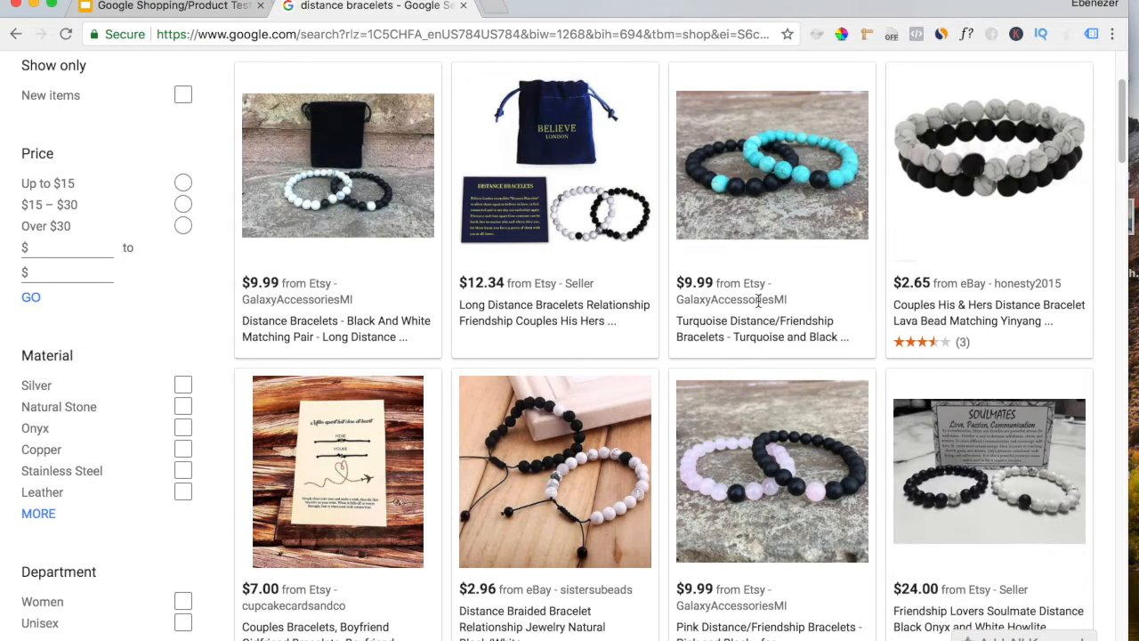
mouse_move(828, 175)
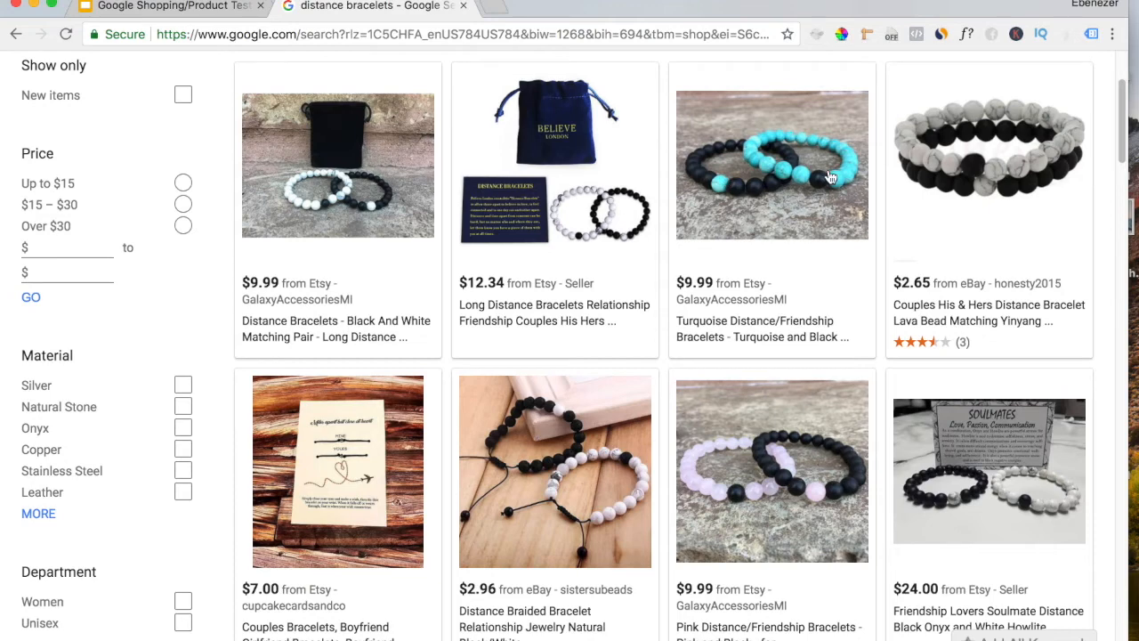
scroll(down, 3)
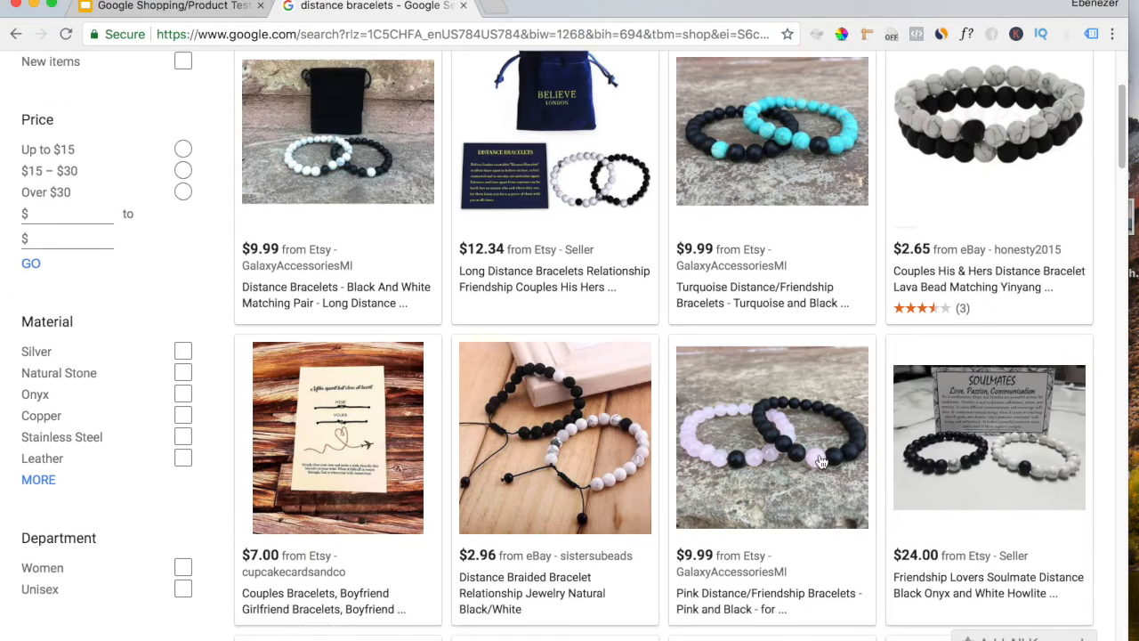
mouse_move(763, 493)
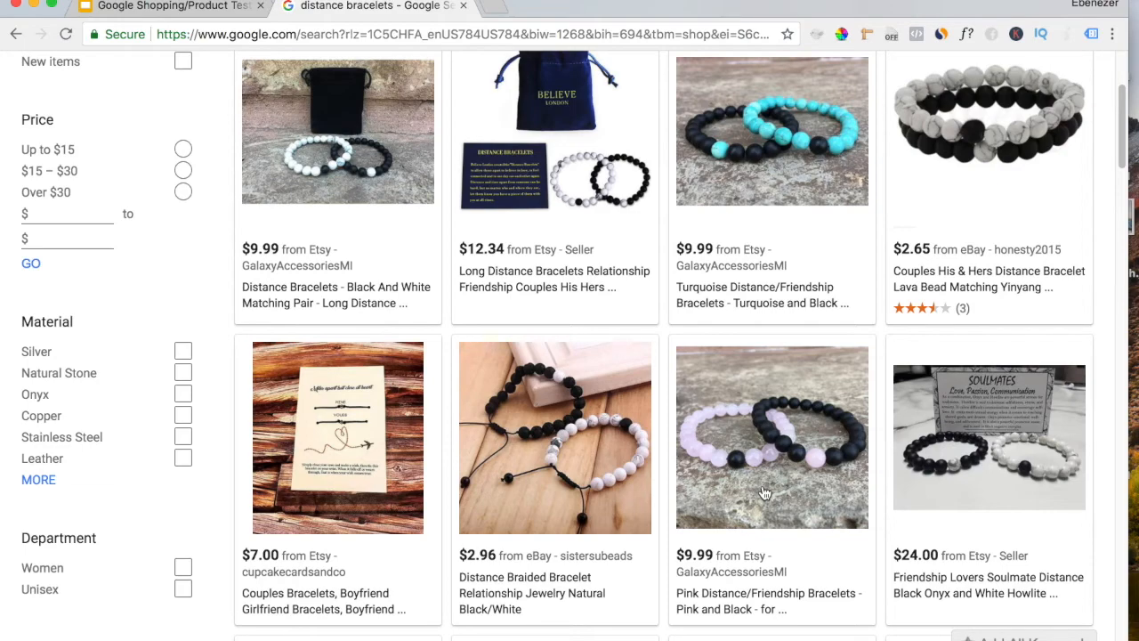
scroll(up, 3)
text(glass)
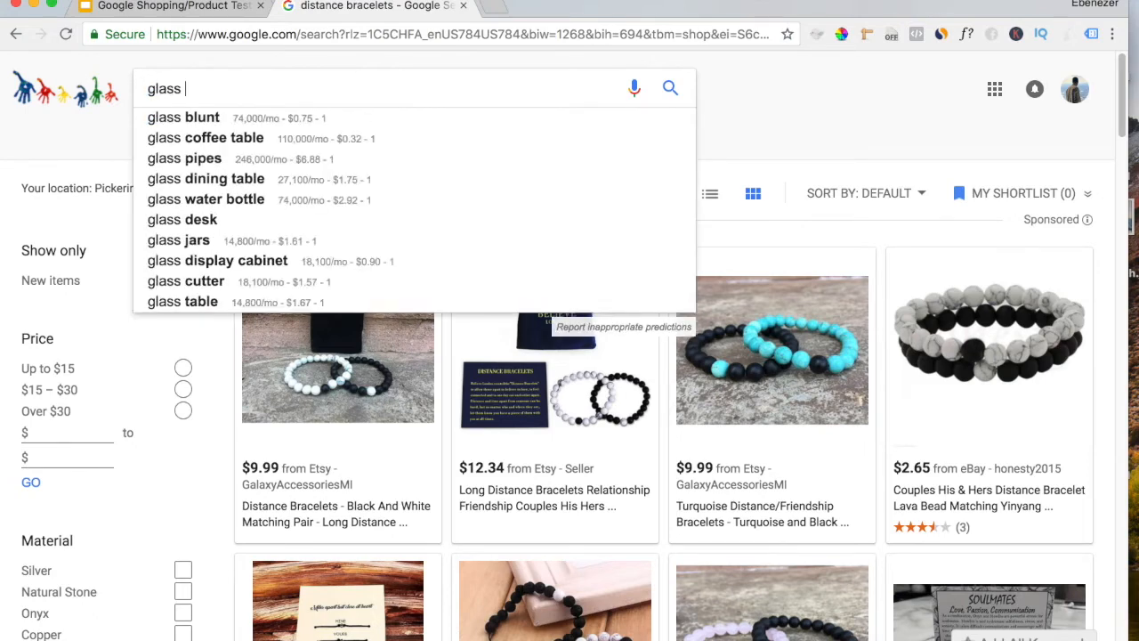
- Search the shopping listings for 'glass blunt' and browse the results
click(183, 117)
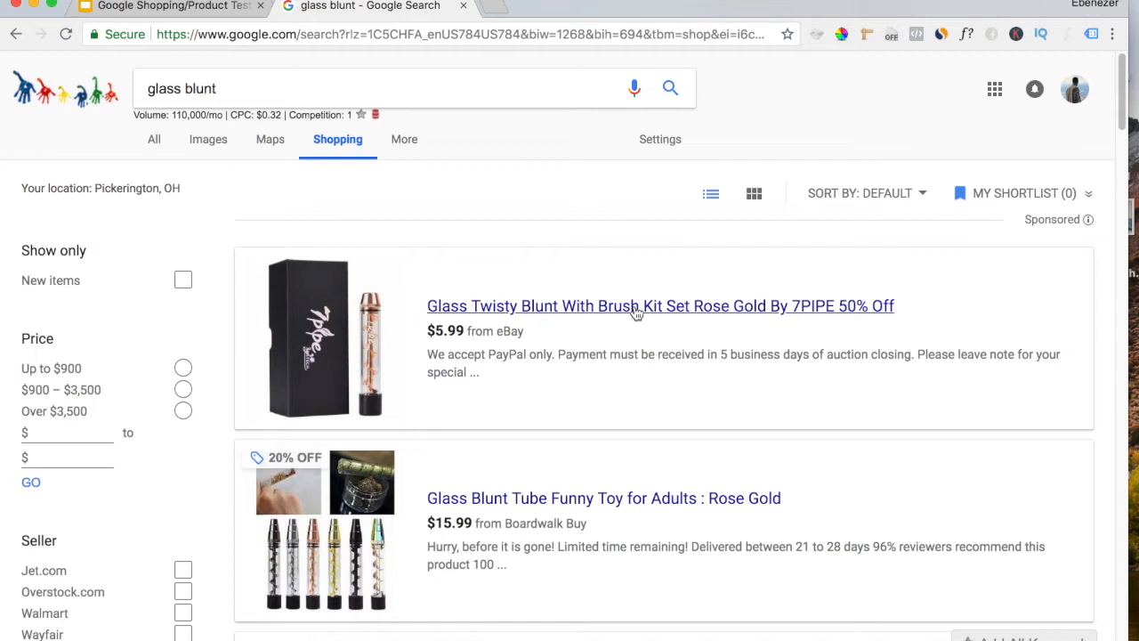
mouse_move(143, 114)
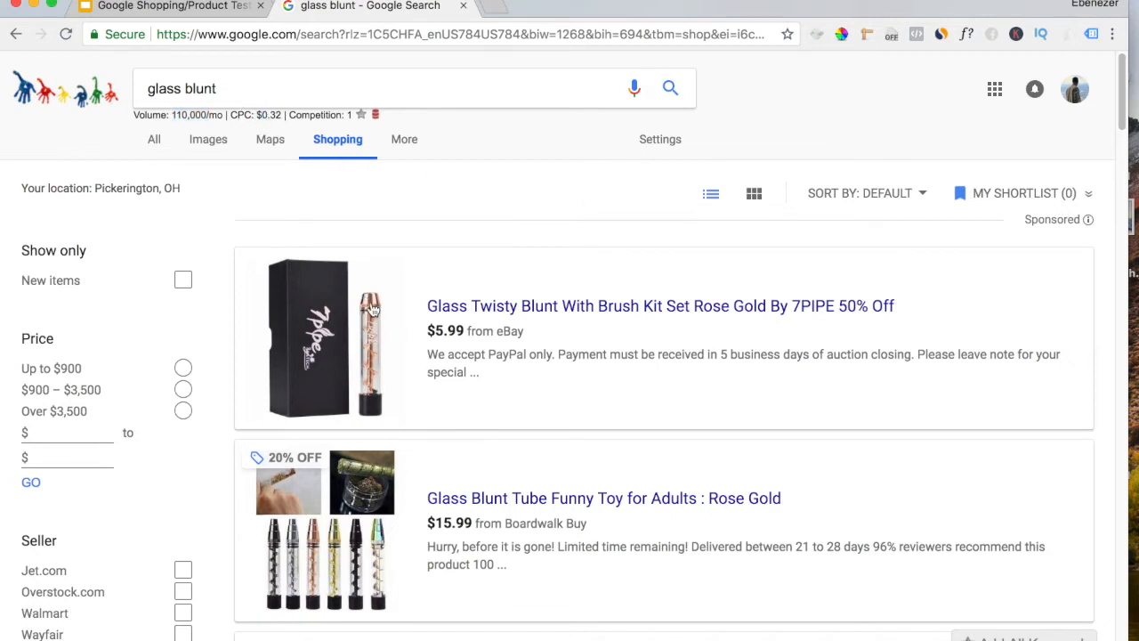
mouse_move(364, 329)
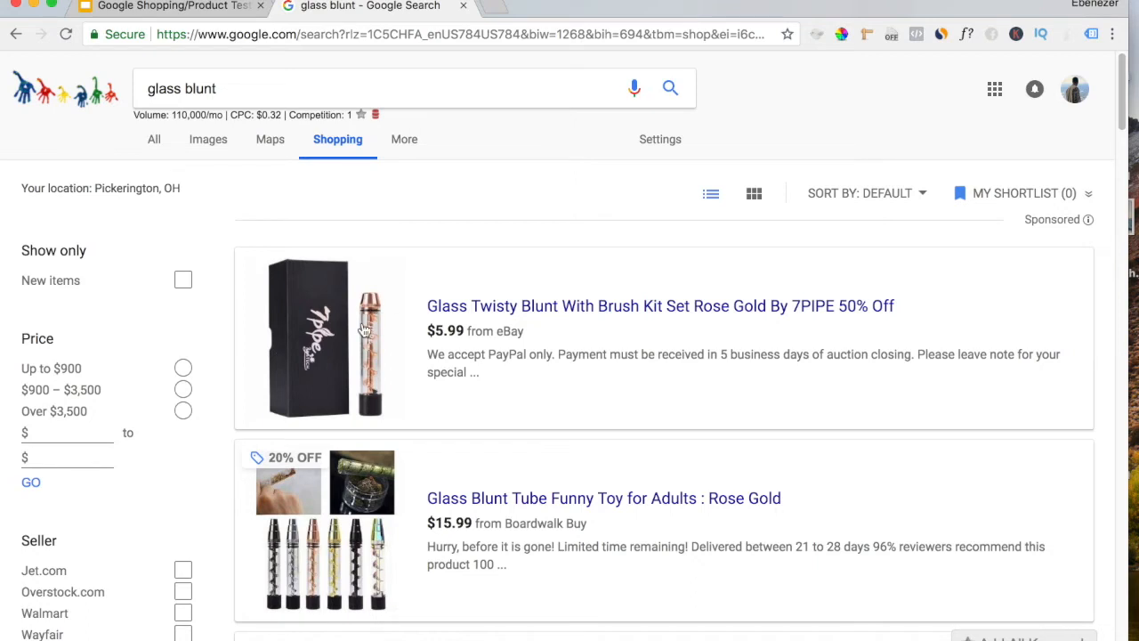
scroll(down, 3)
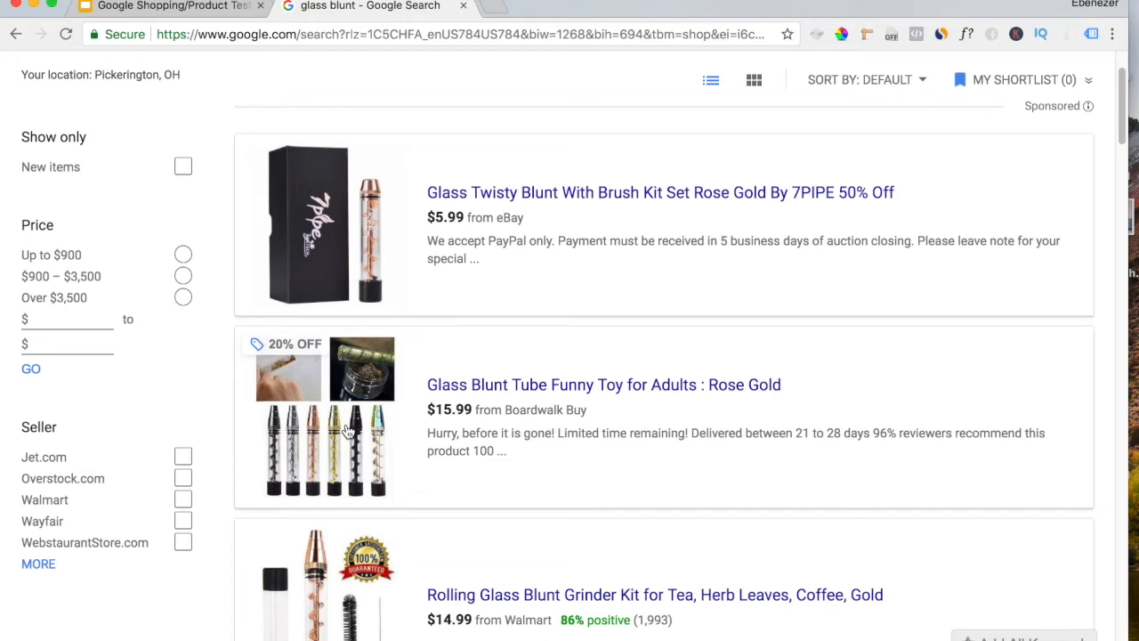
mouse_move(585, 153)
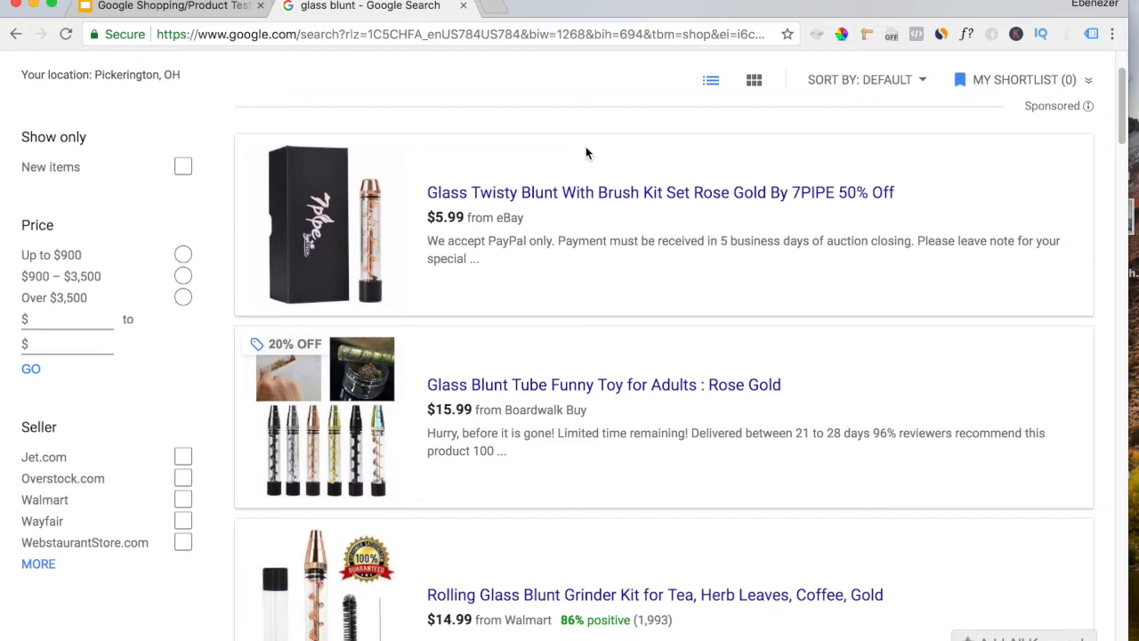
mouse_move(231, 50)
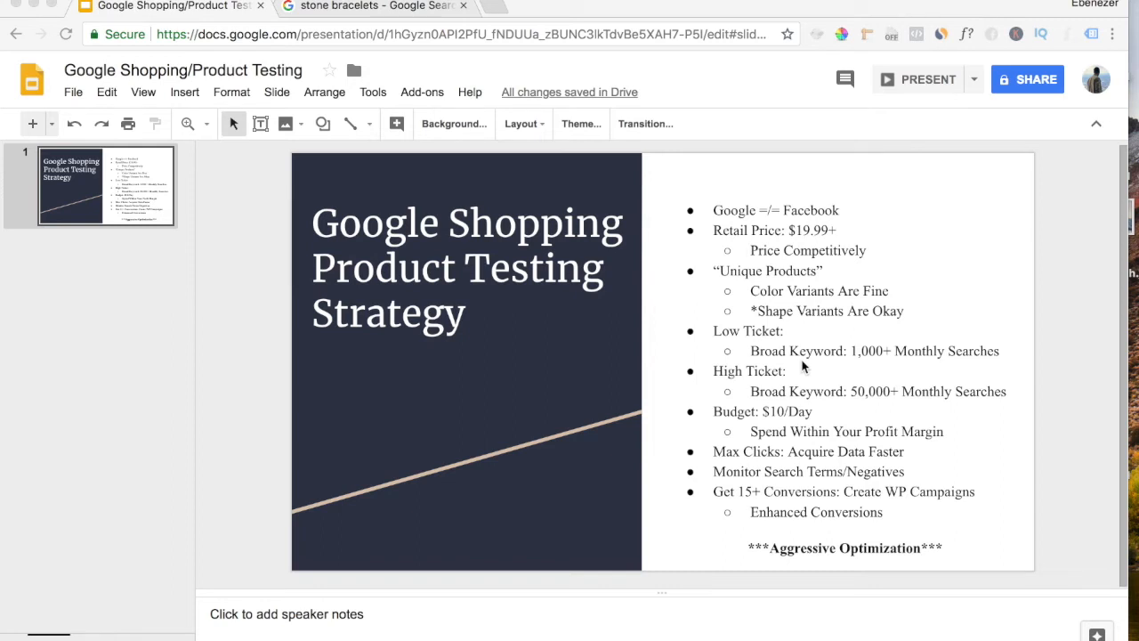
mouse_move(811, 405)
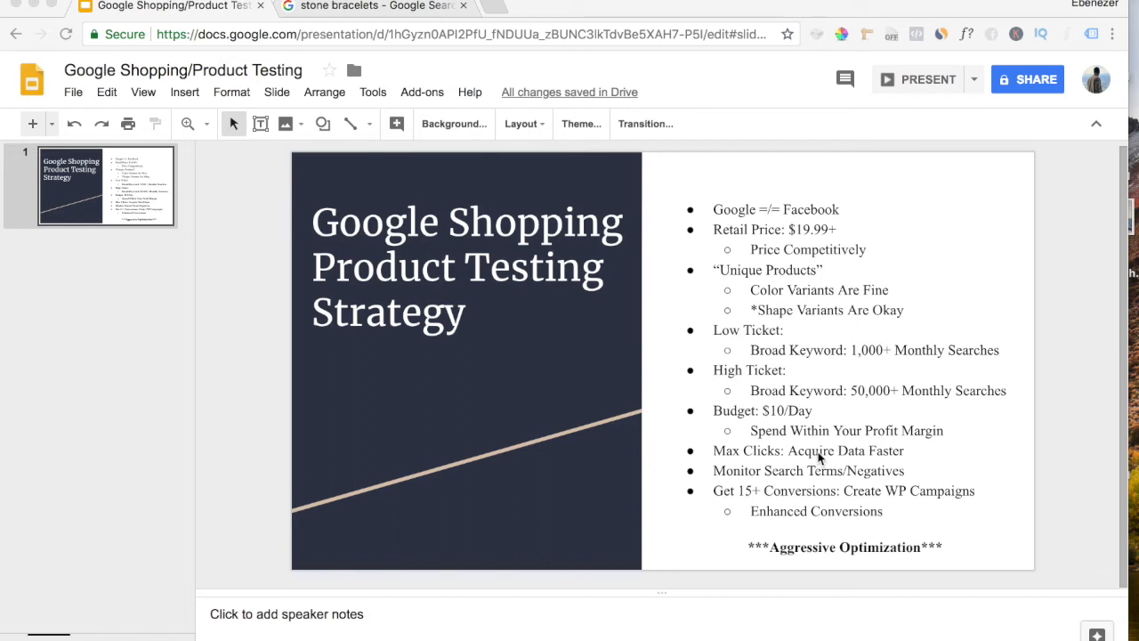
mouse_move(832, 448)
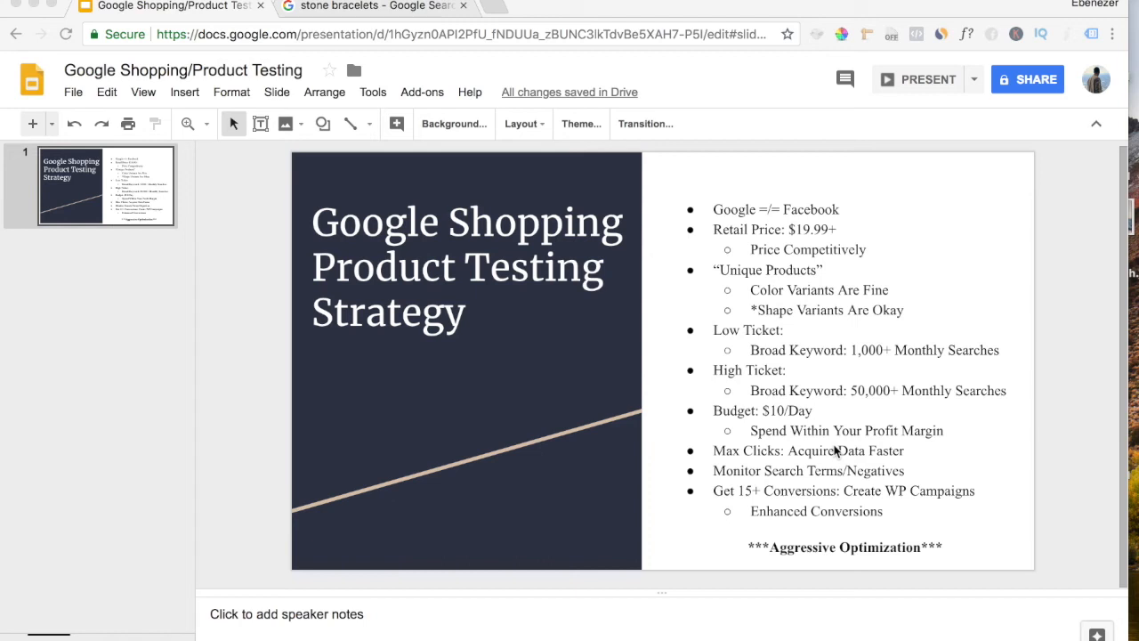
mouse_move(873, 488)
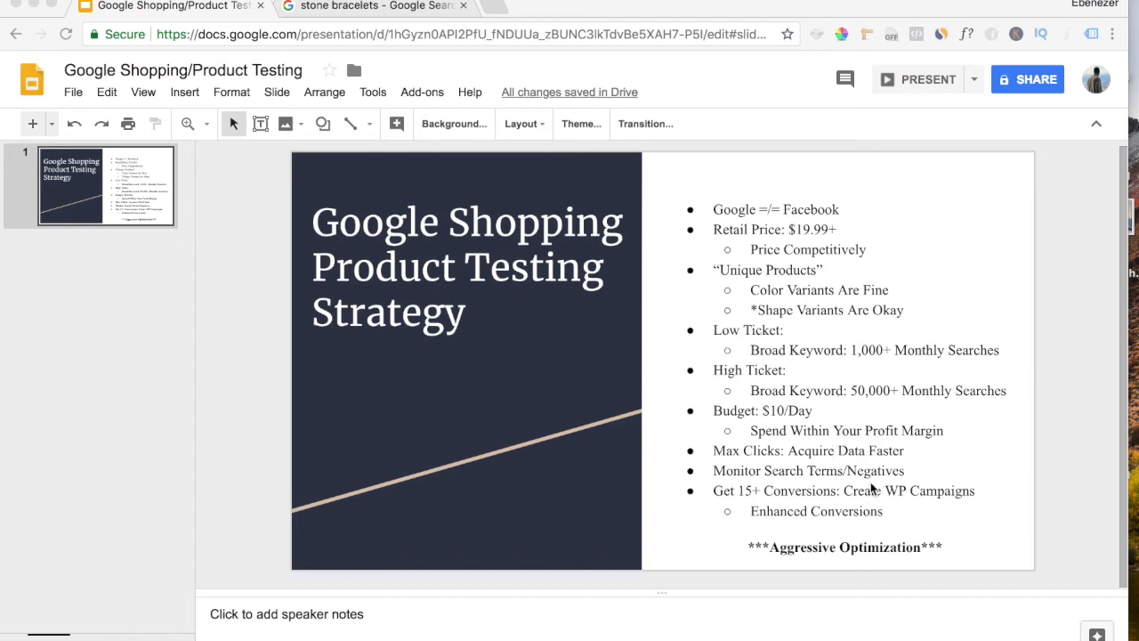